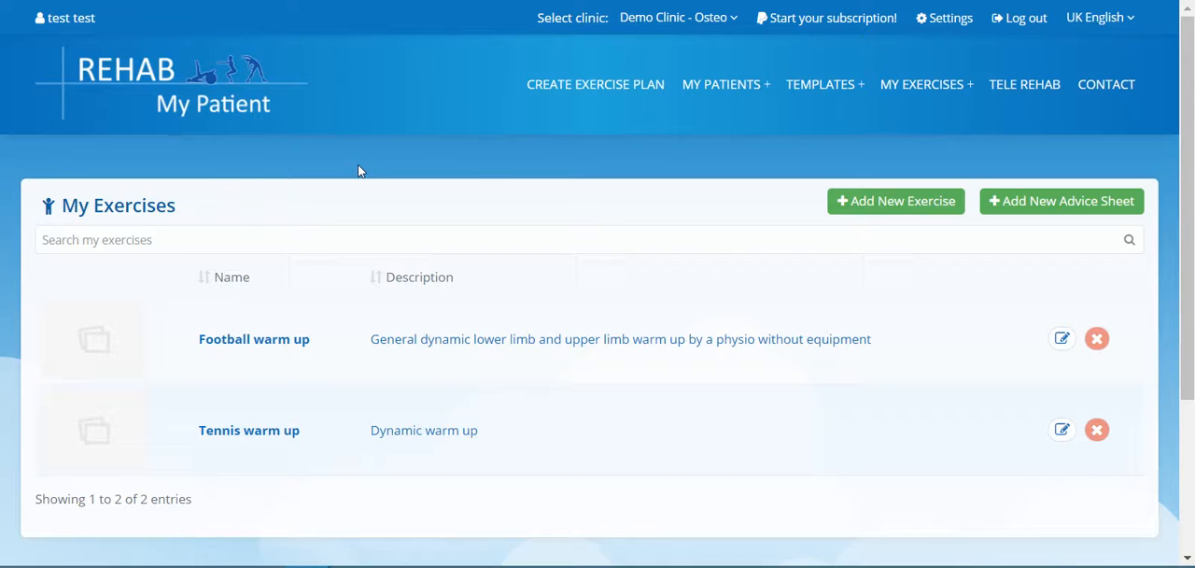
Step: Start adding a new exercise to the exercise library
click(721, 84)
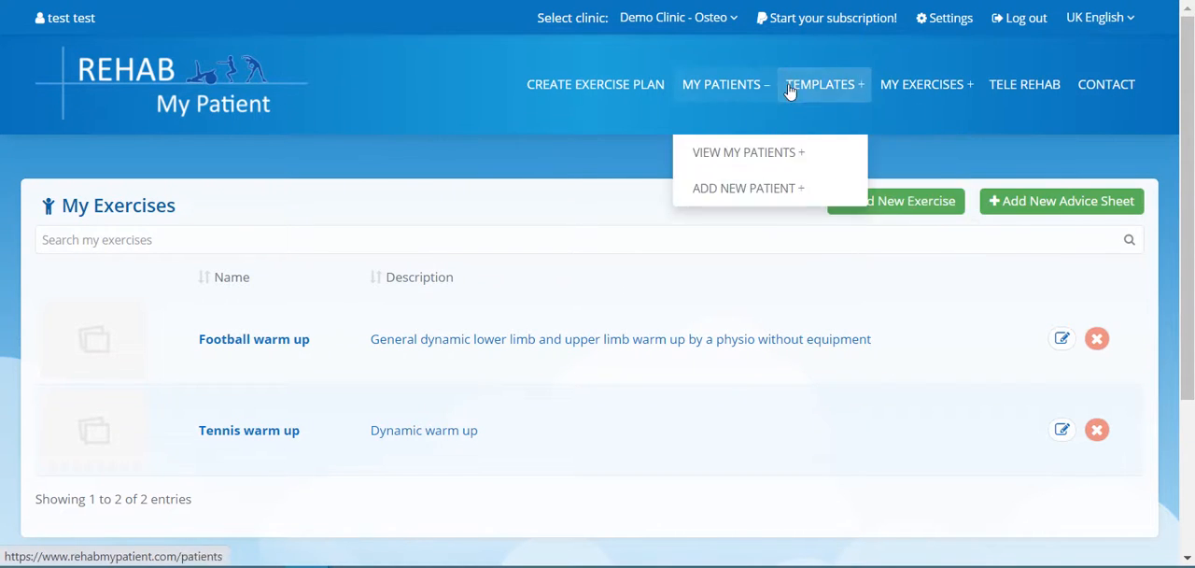
click(922, 84)
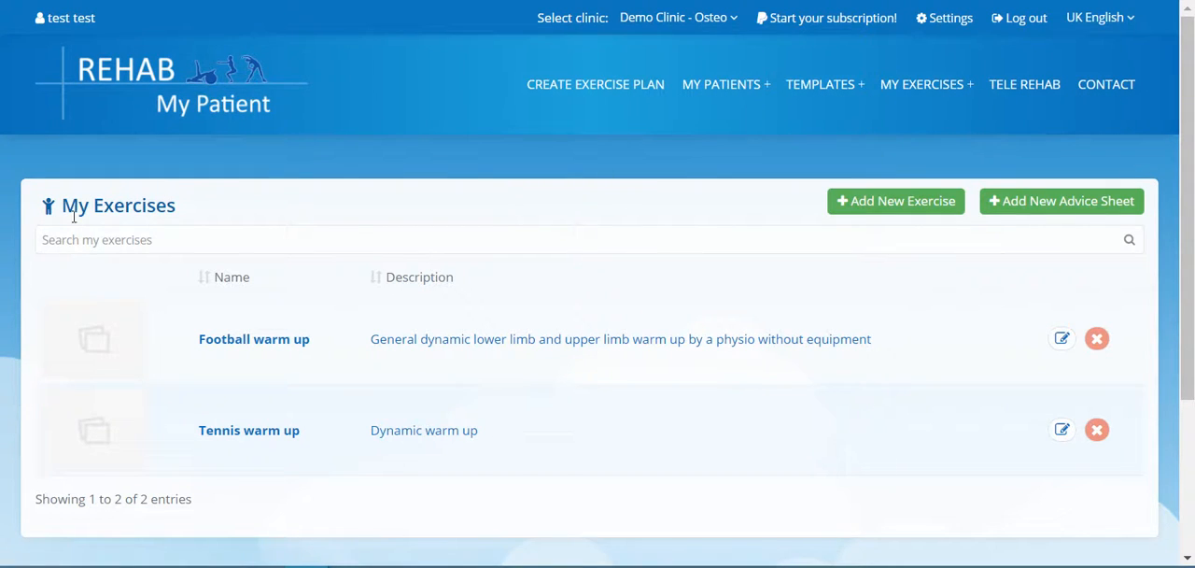
mouse_move(308, 306)
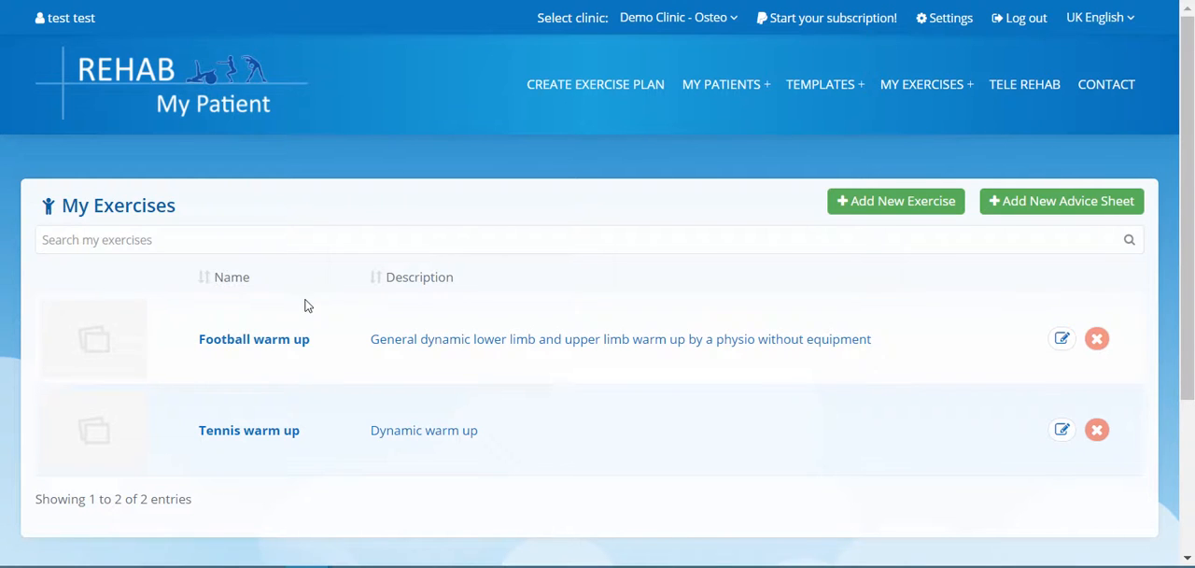
mouse_move(754, 296)
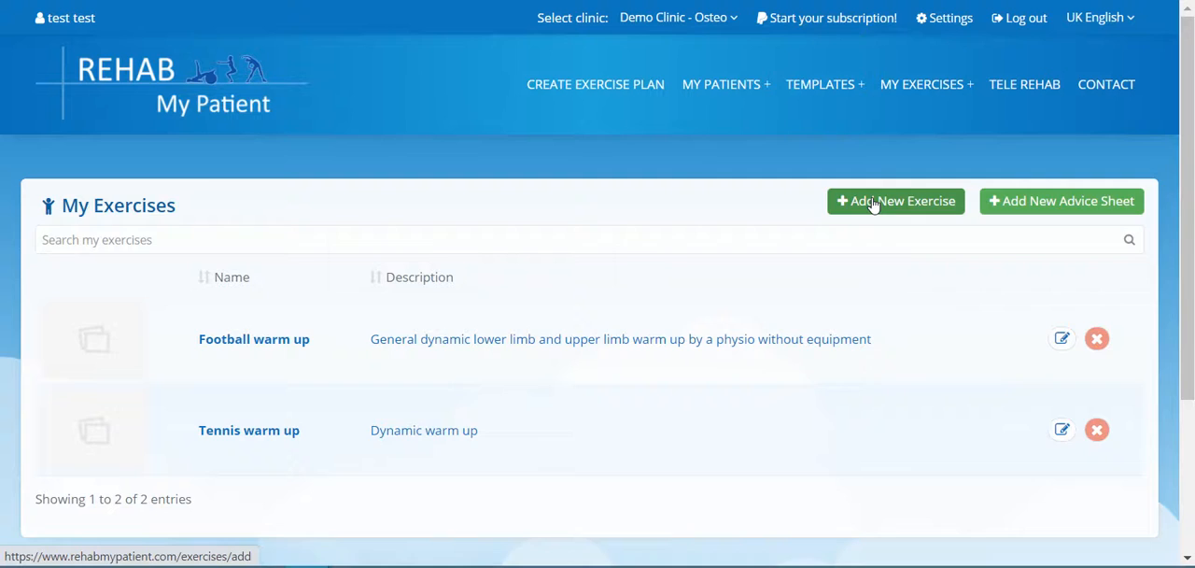
click(894, 201)
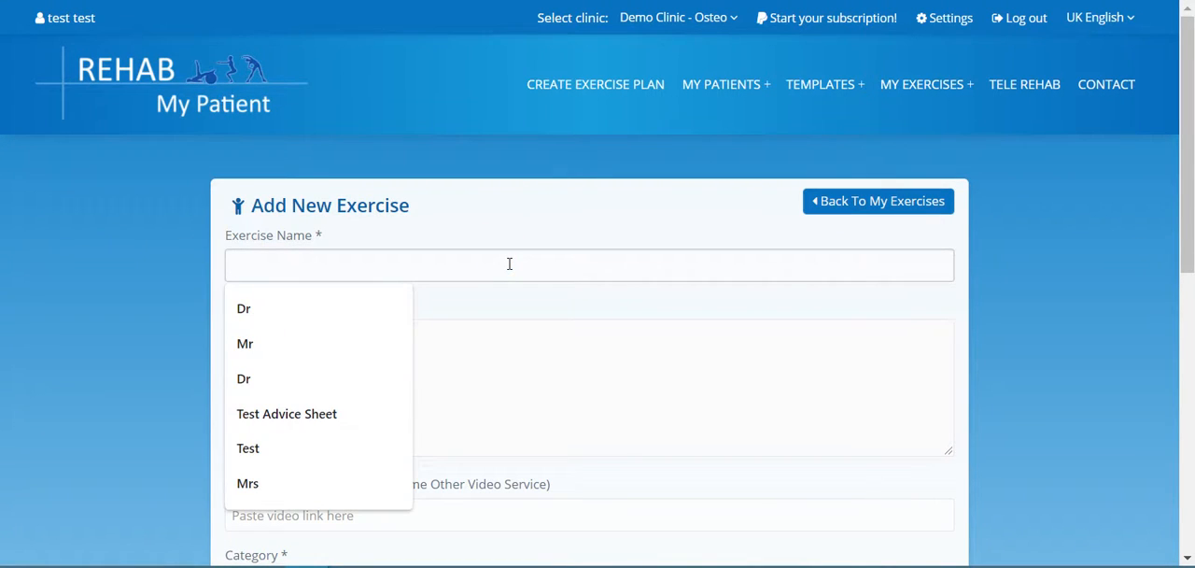
Step: Name the exercise 'Sitting on a Foam Roller' and describe it as rolling across the gluteal muscles
text(Sitting on)
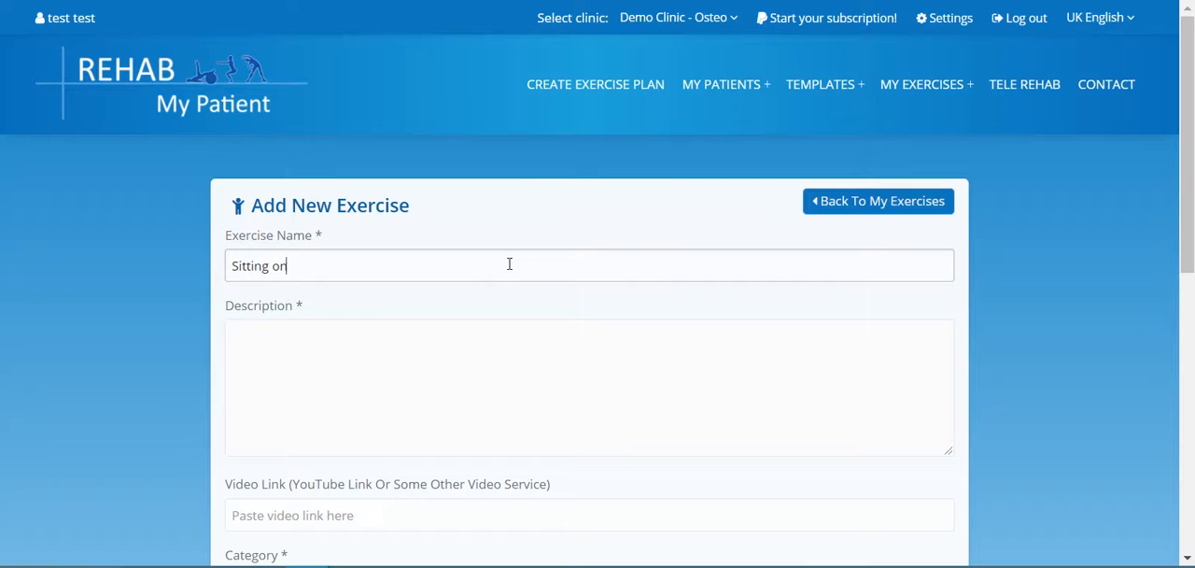
text(a Foam Roller)
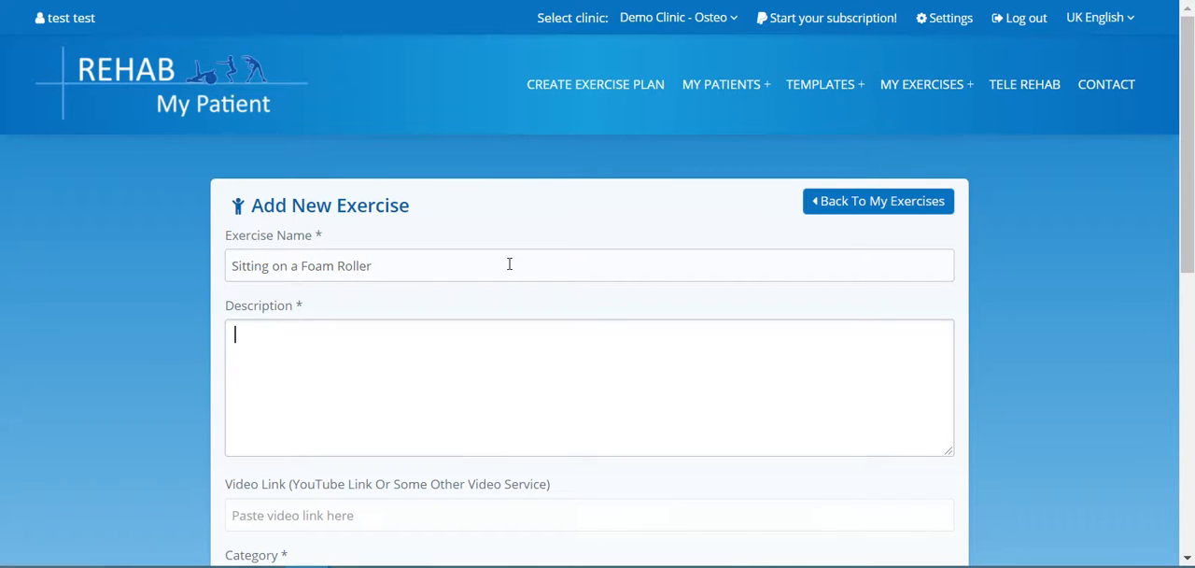
text(Sit on a foam roller and)
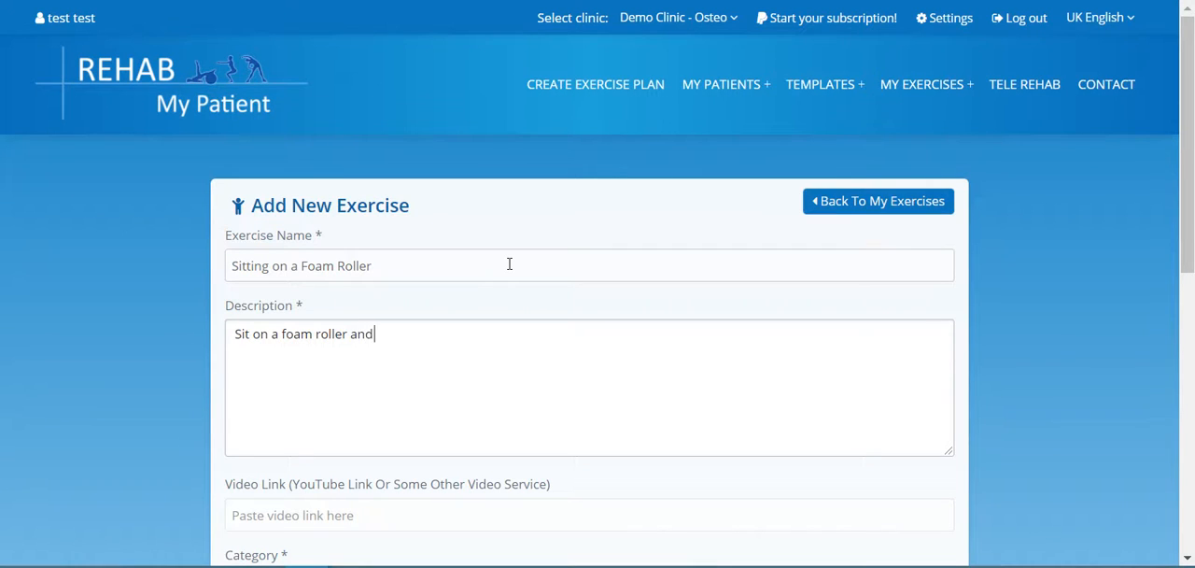
text(roll)
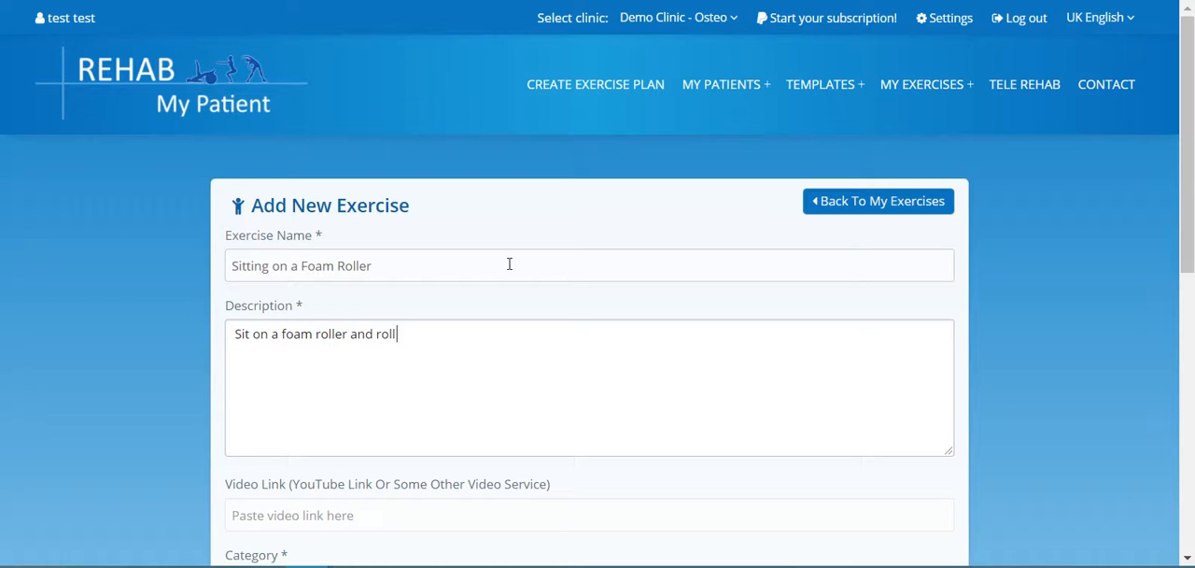
text(across the glut)
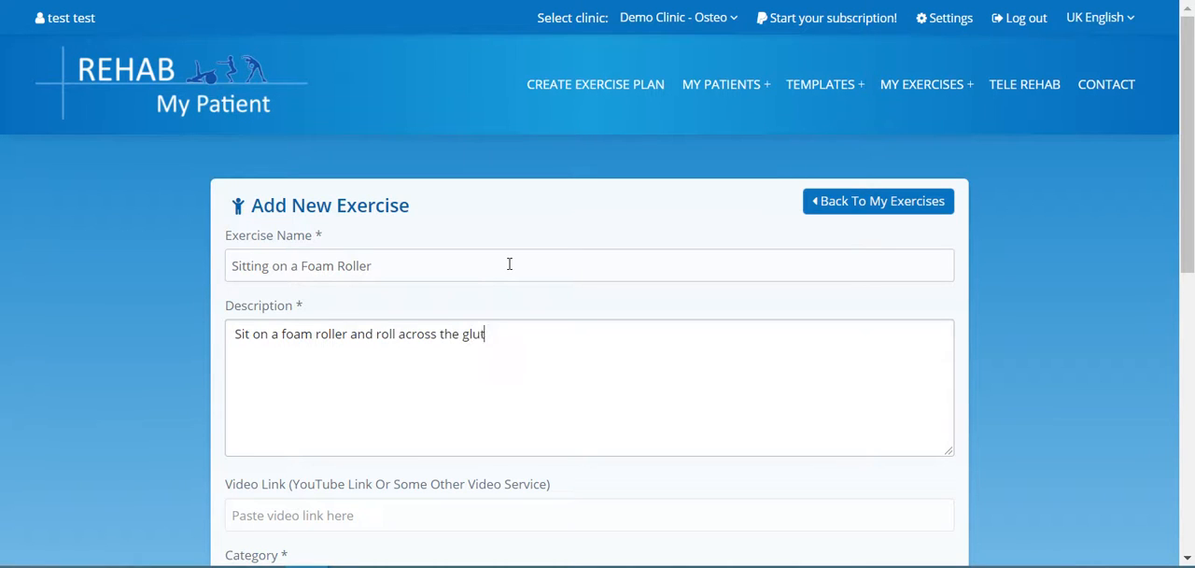
text(eal musc)
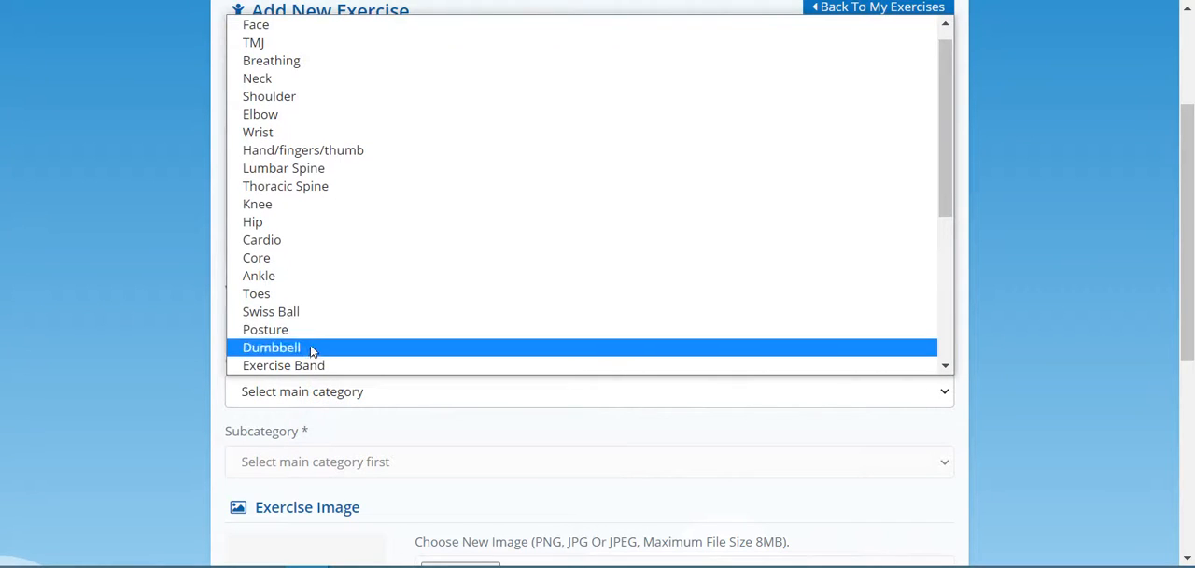
mouse_move(862, 150)
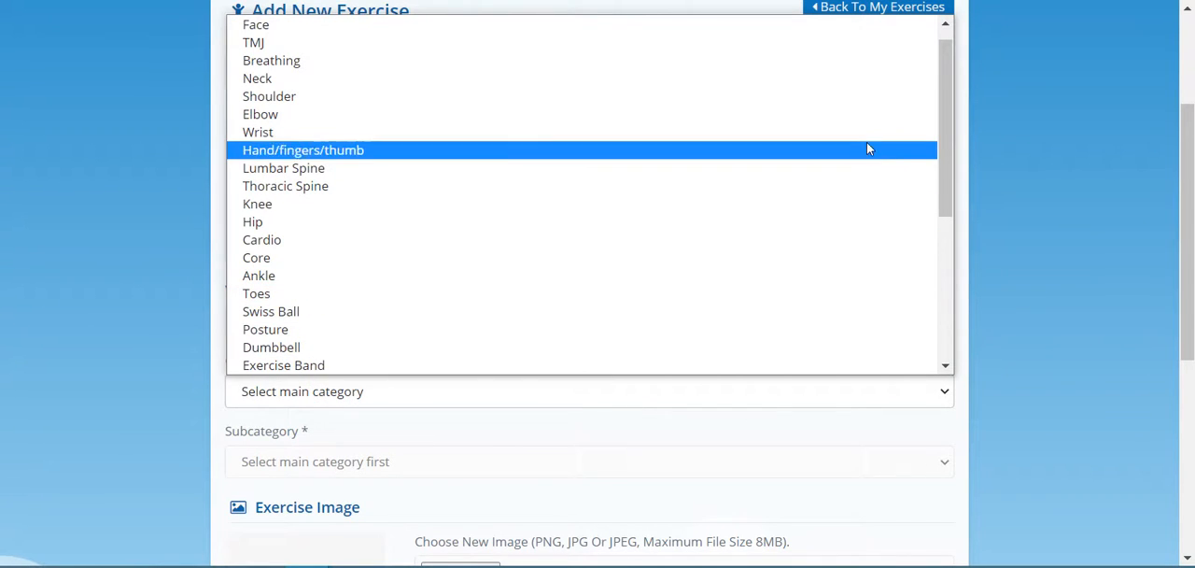
Step: Set the exercise category to Foam Roller with subcategory All
scroll(down, 3)
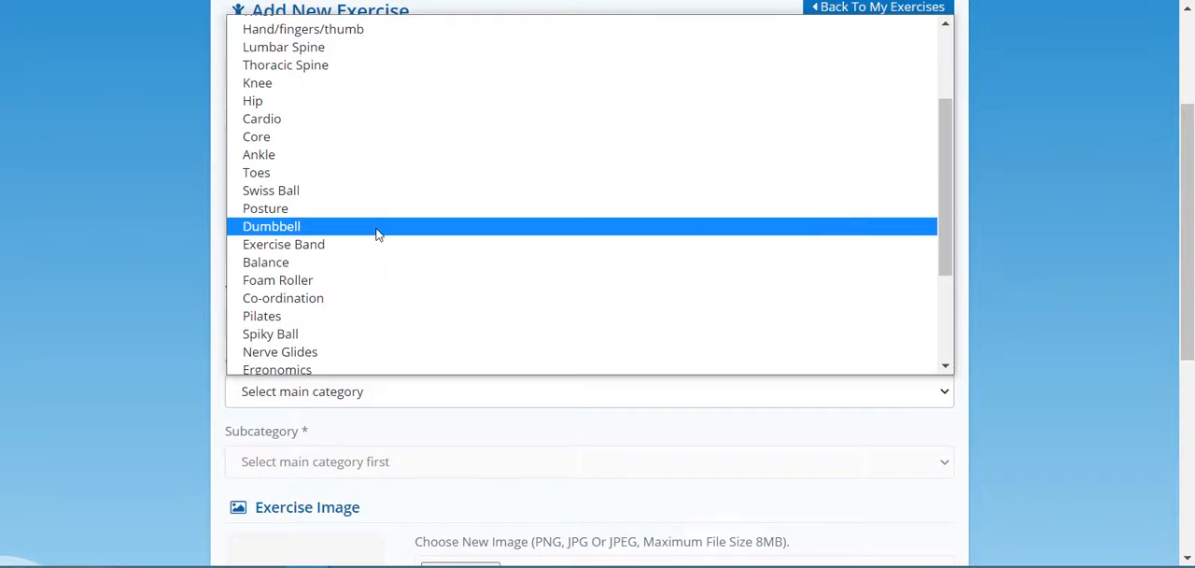
click(276, 280)
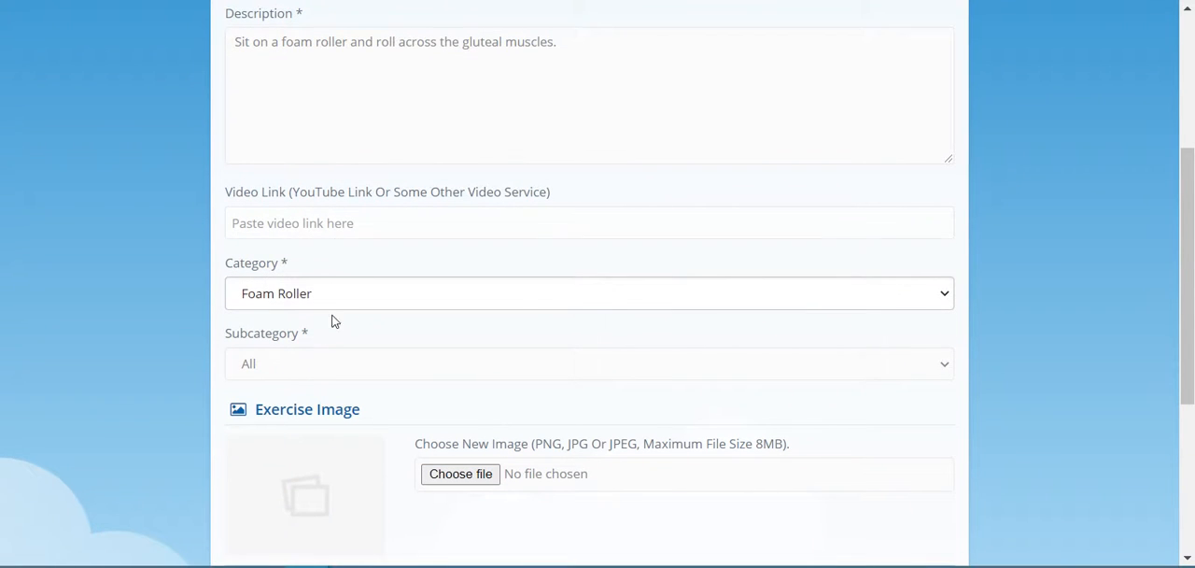
click(588, 362)
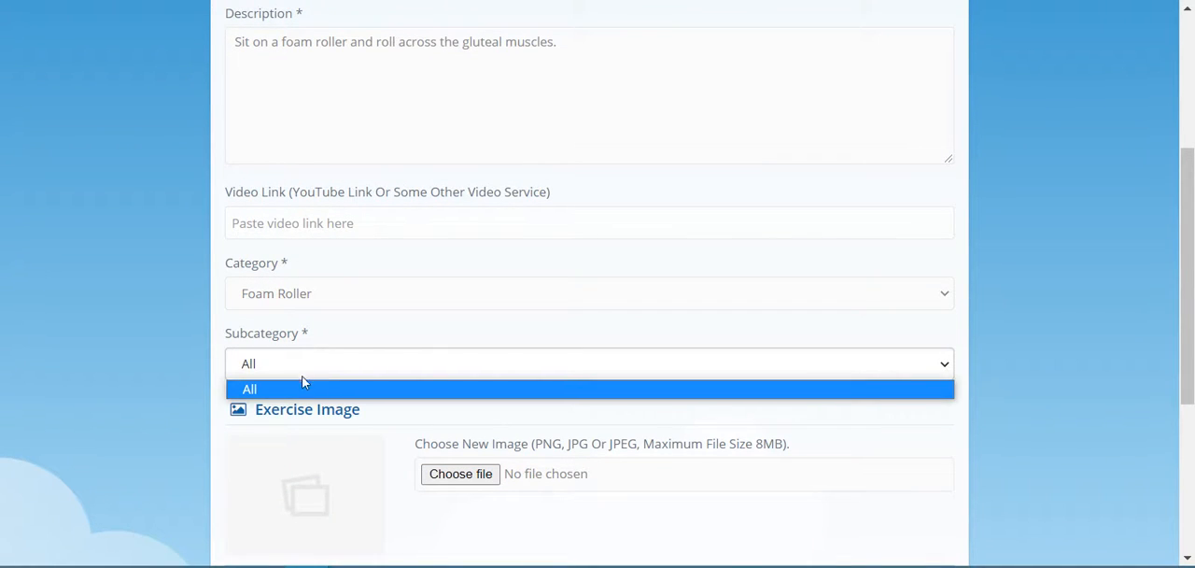
click(250, 388)
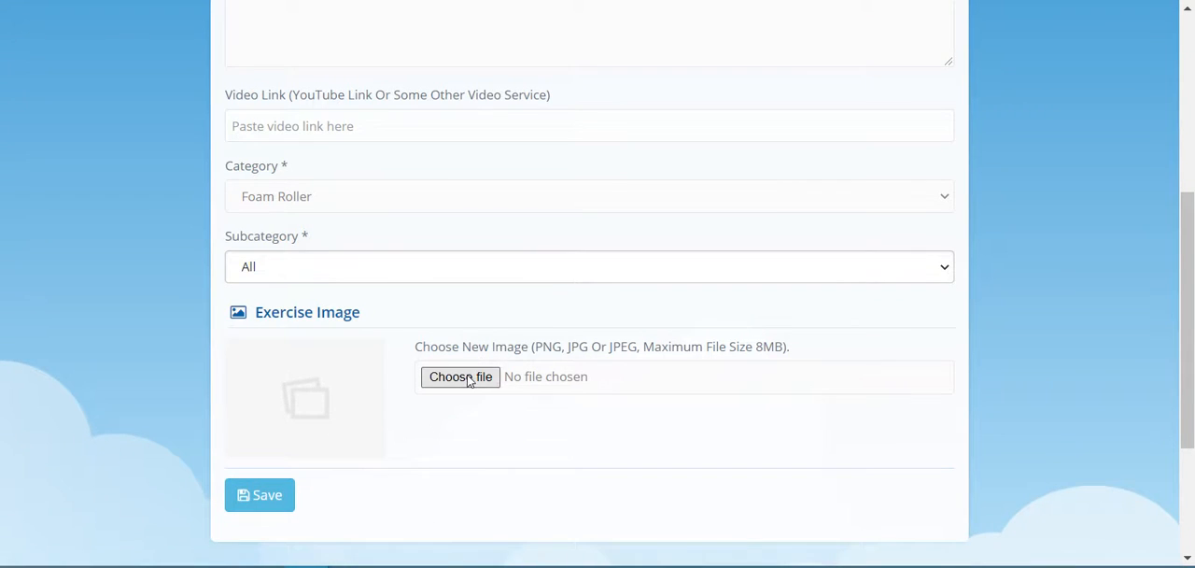
Step: Attach a photo and save Sitting on a Foam Roller to My Exercises
click(459, 377)
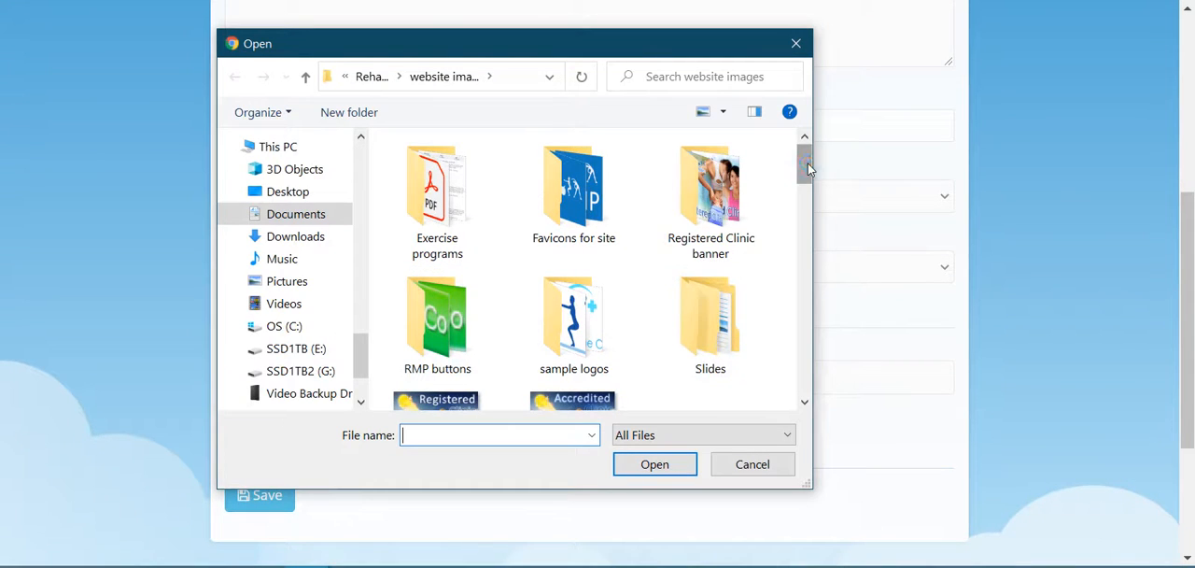
scroll(down, 3)
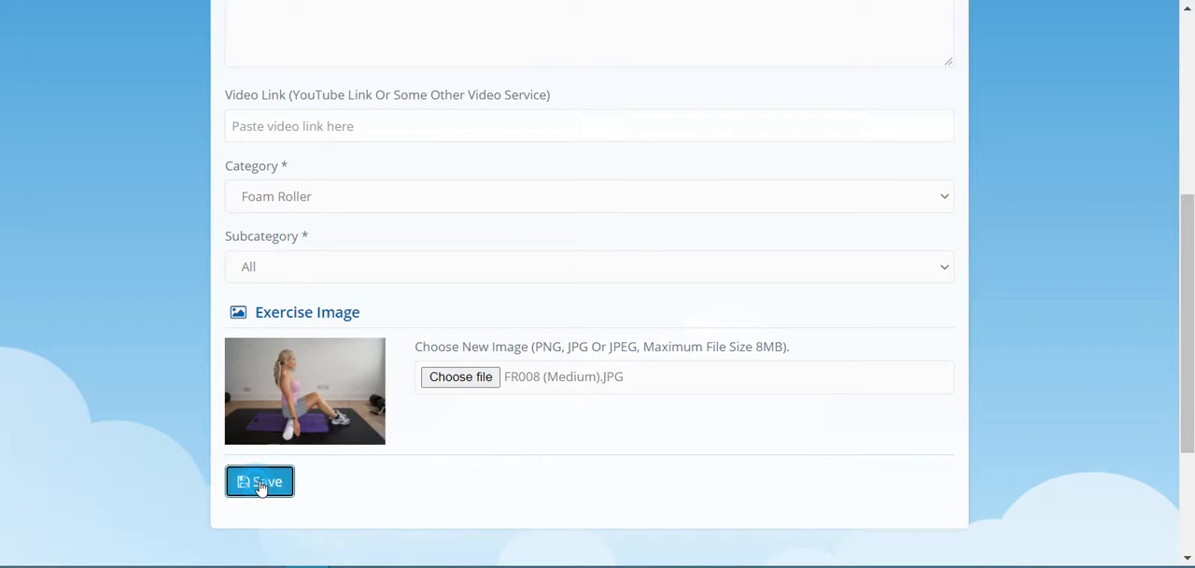
click(259, 482)
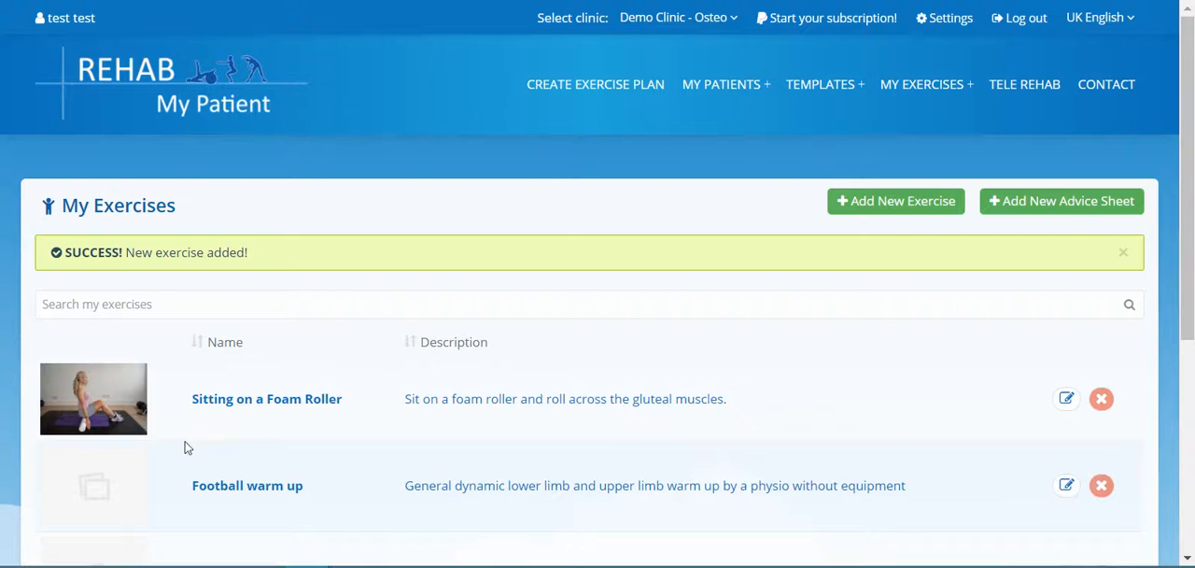
mouse_move(232, 381)
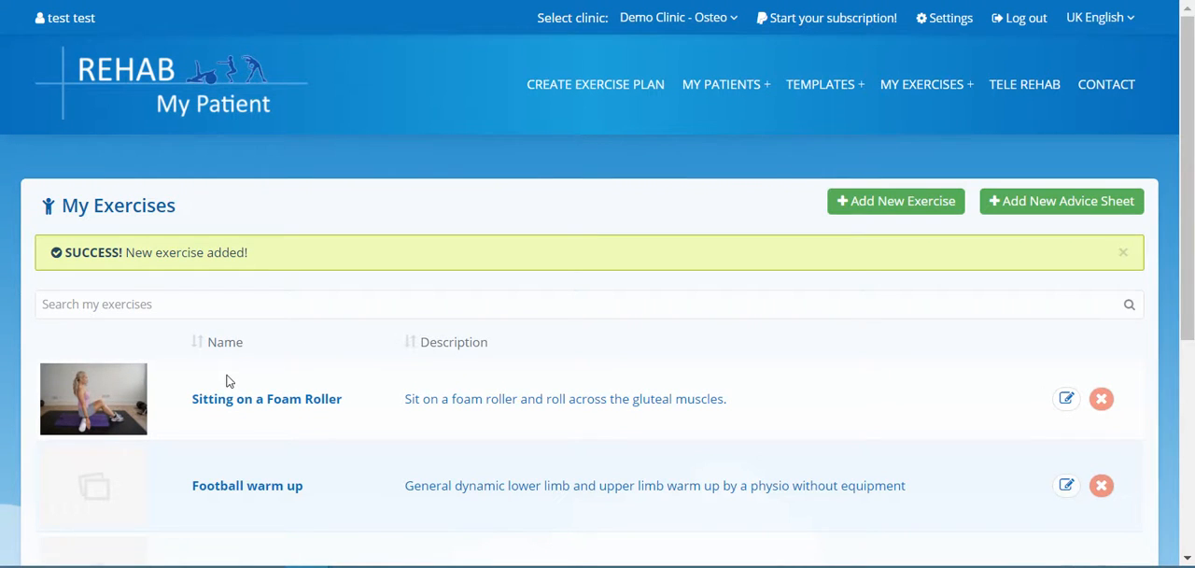
mouse_move(594, 84)
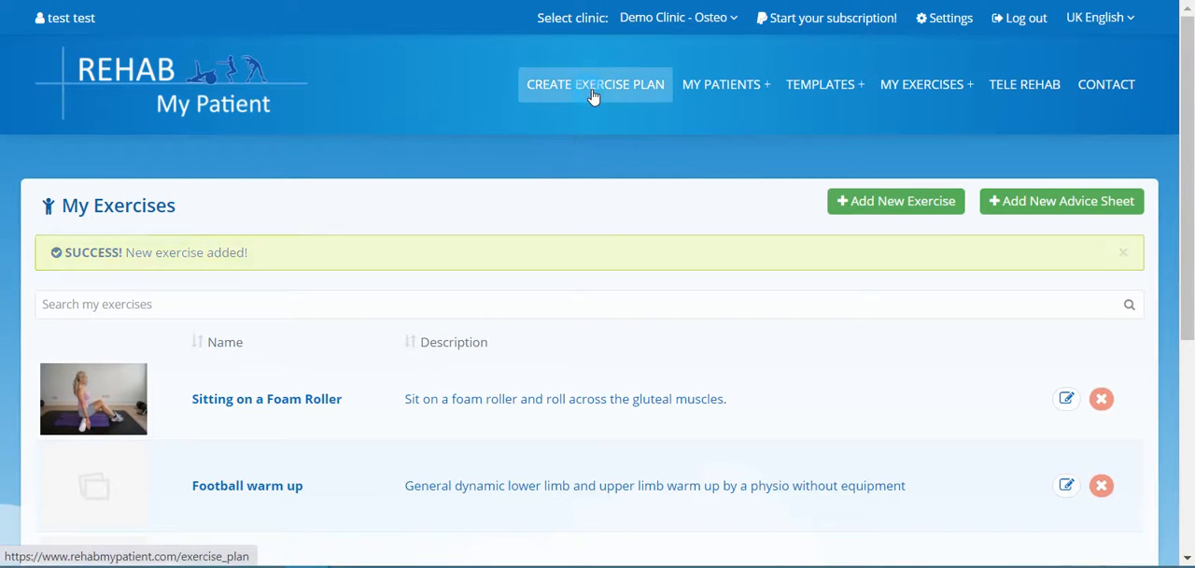
Step: Create an exercise plan with Sitting on a Foam Roller assigned to Test Patient
click(594, 84)
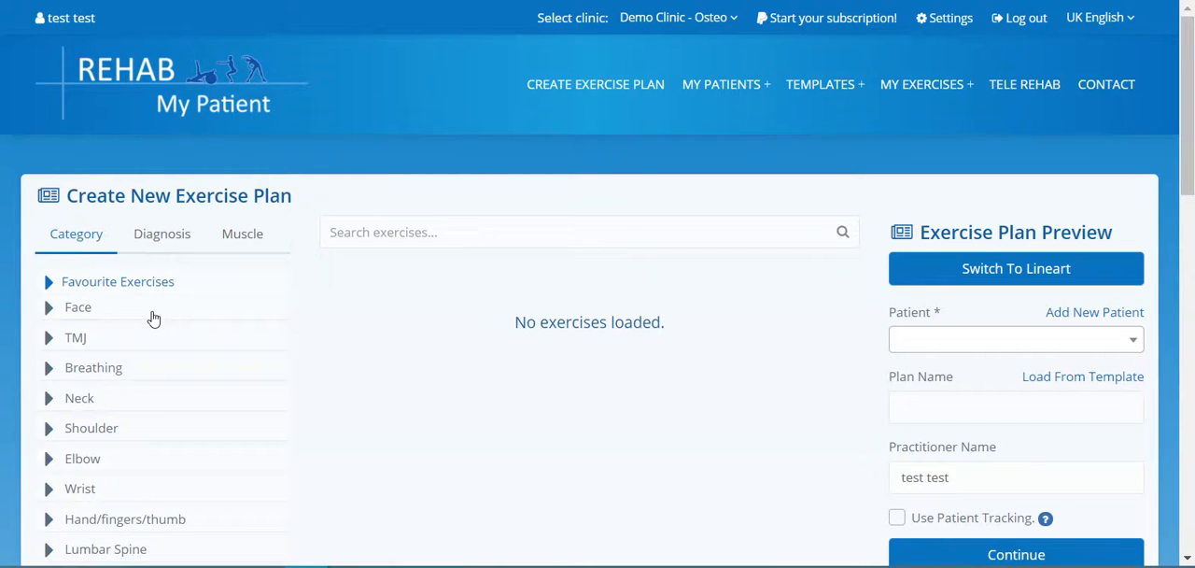
scroll(down, 3)
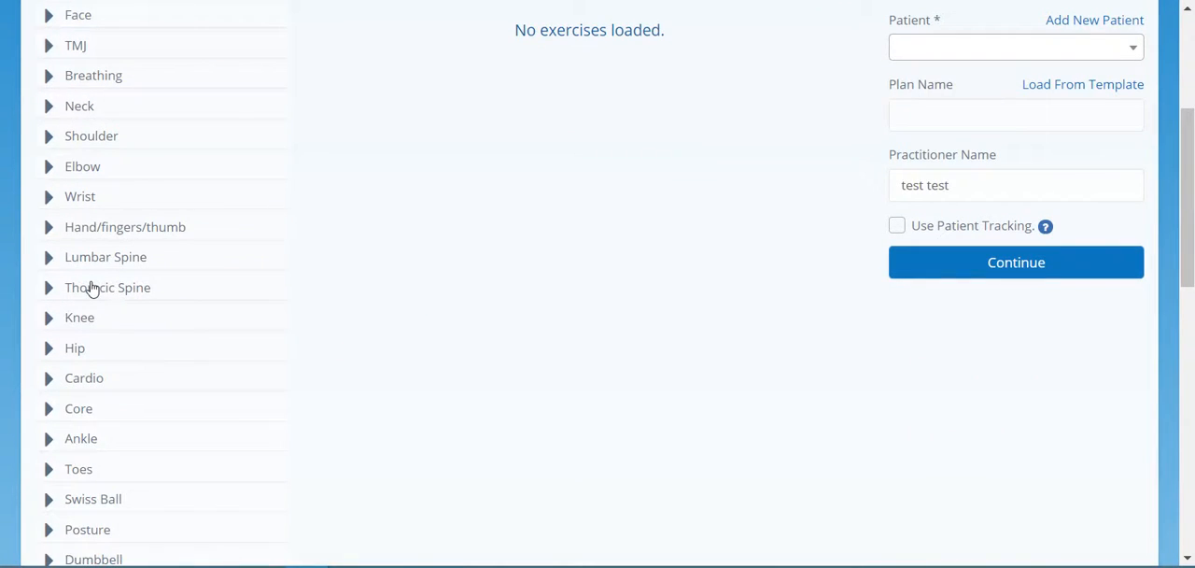
scroll(down, 3)
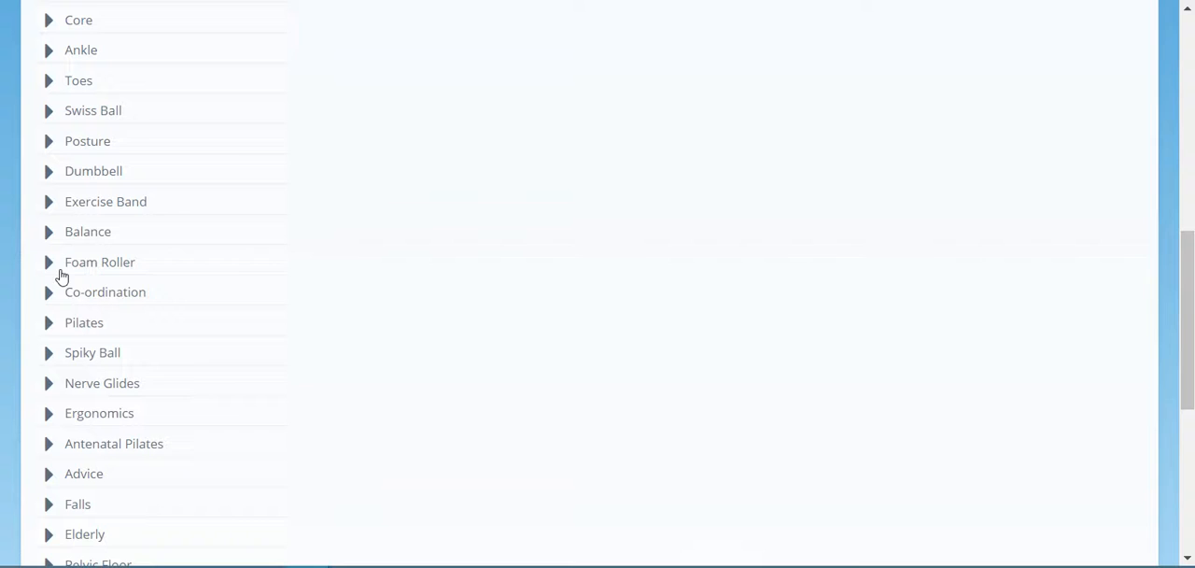
click(99, 262)
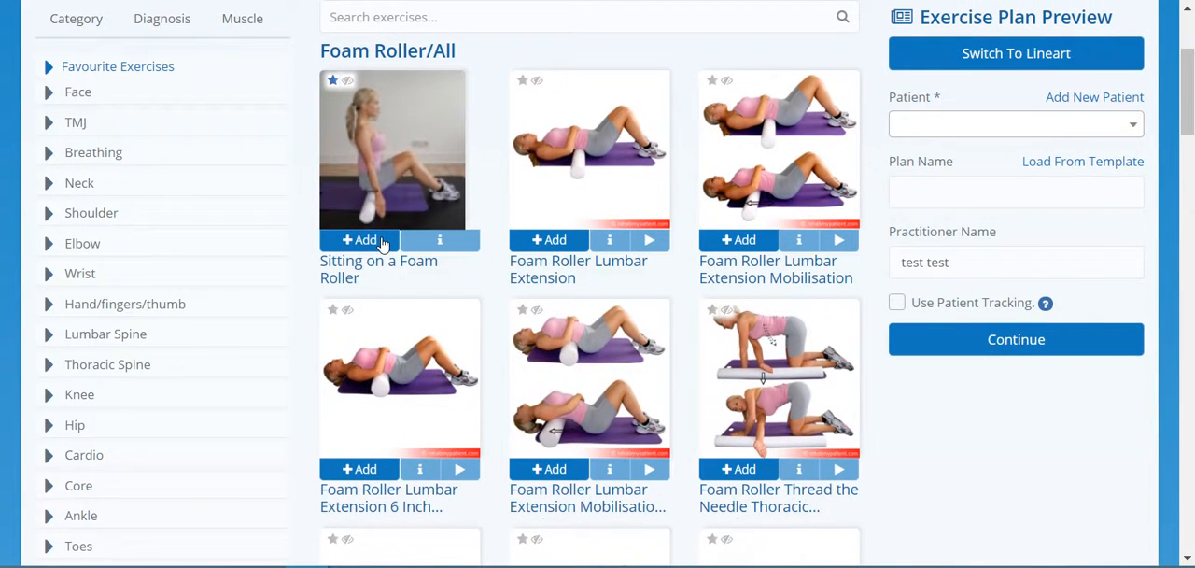
click(358, 239)
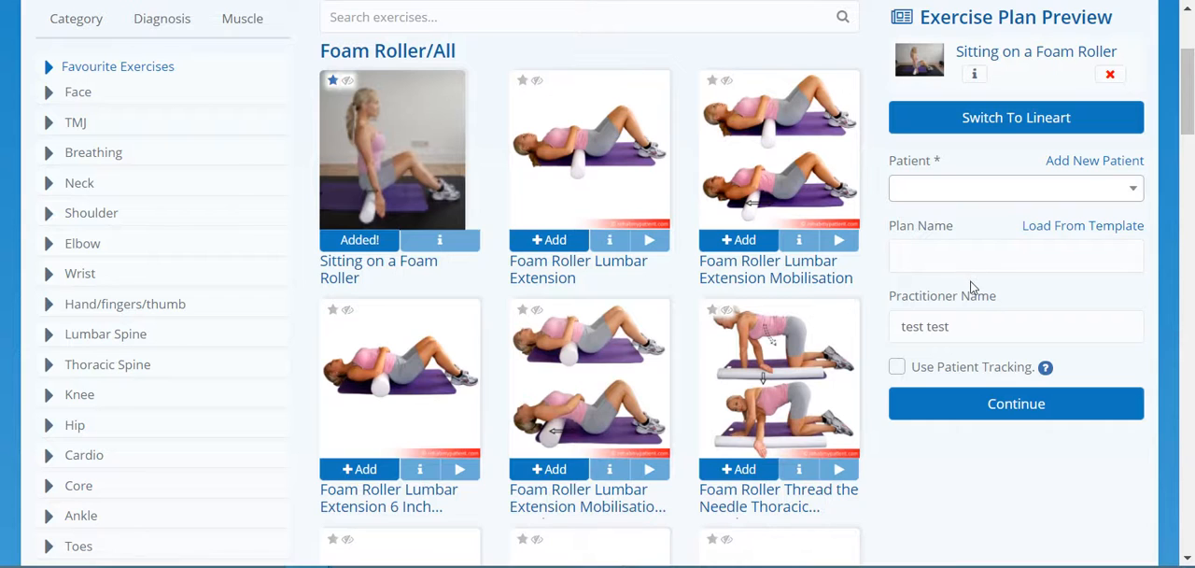
click(1012, 187)
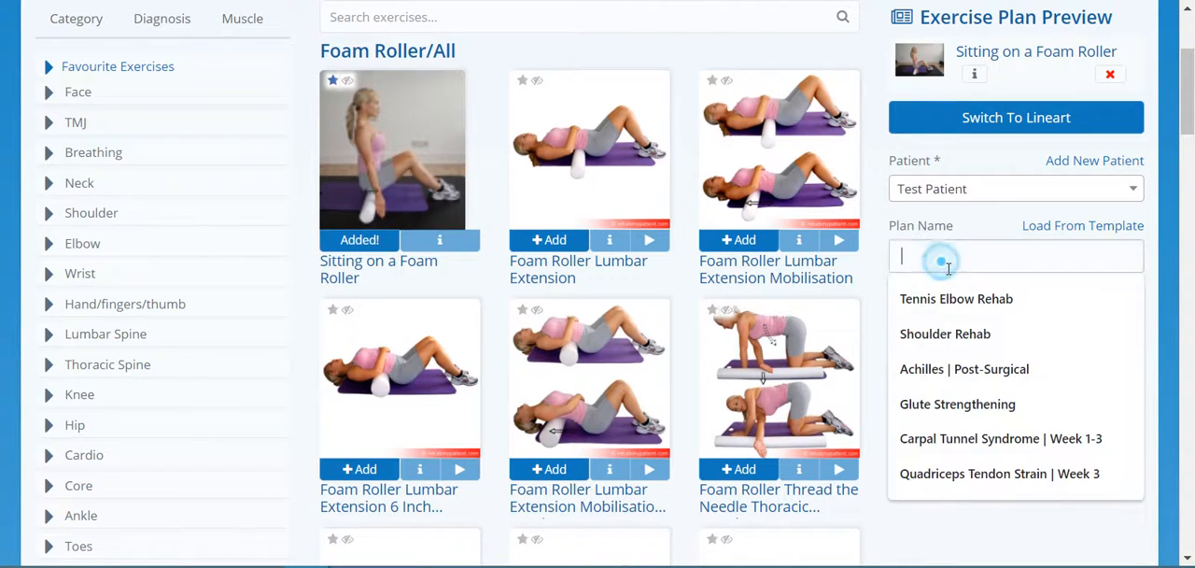
Step: Name the plan Glute Strengthening and review its patient preview
click(956, 403)
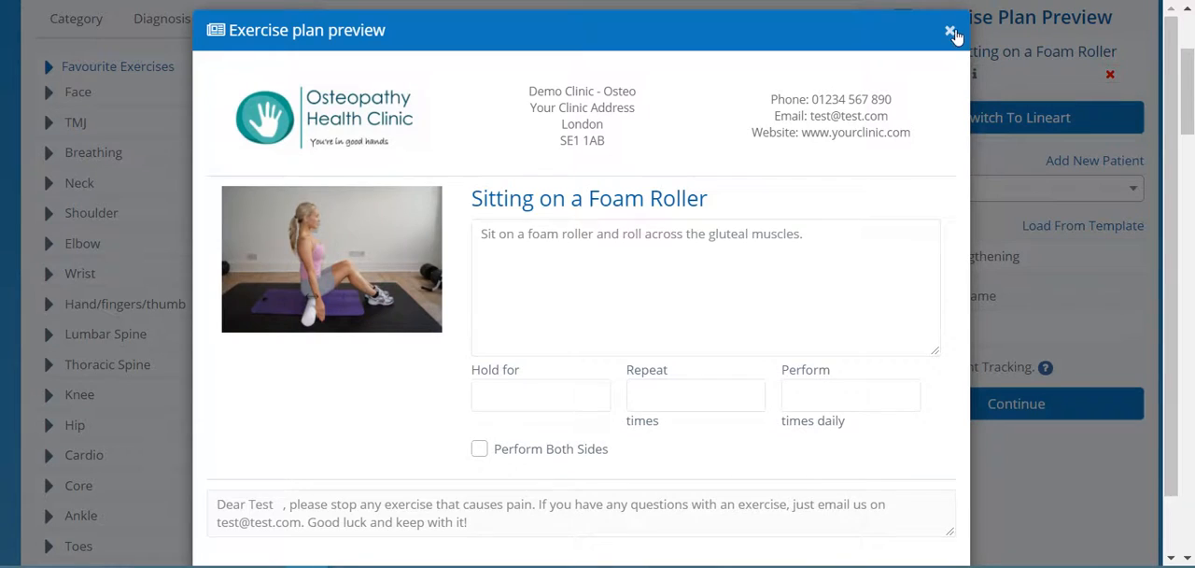
click(952, 30)
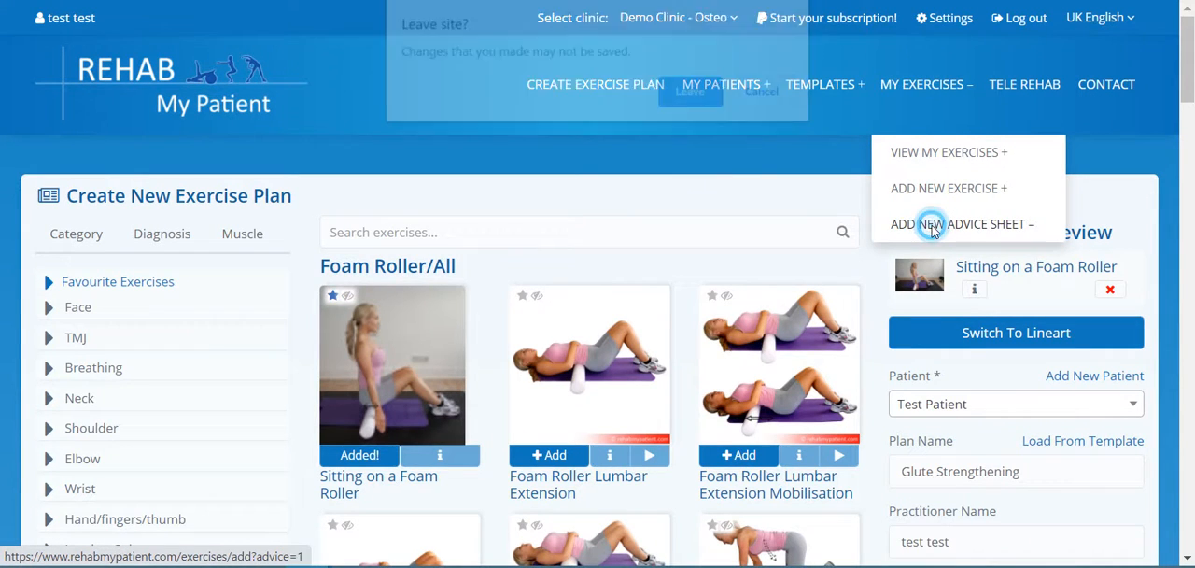
Step: Start a new advice sheet and name it Test Advice Sheet
click(956, 224)
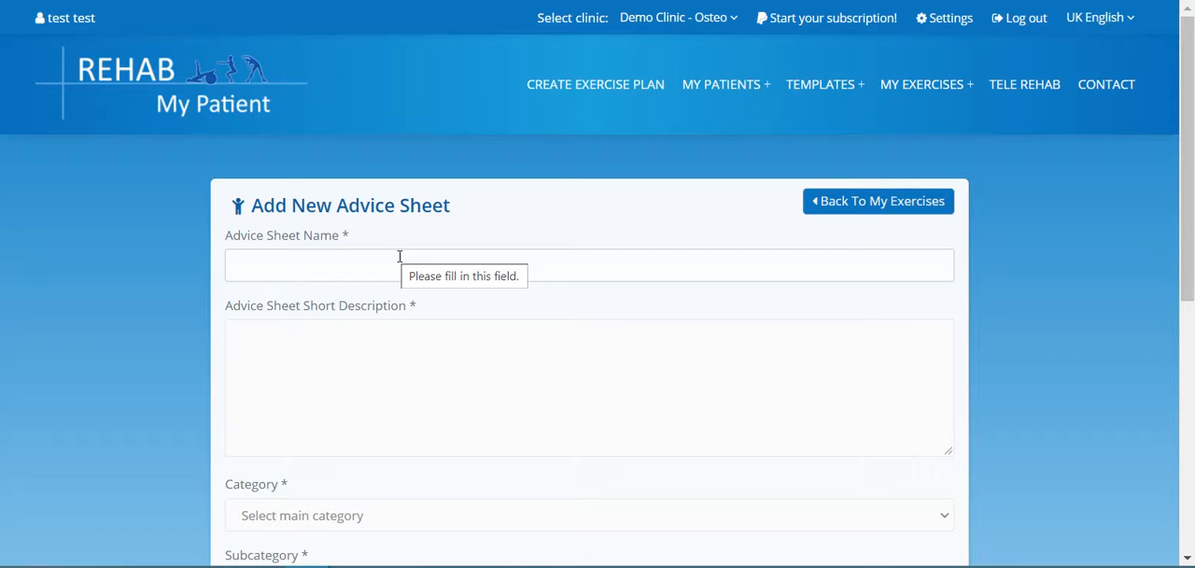
click(590, 265)
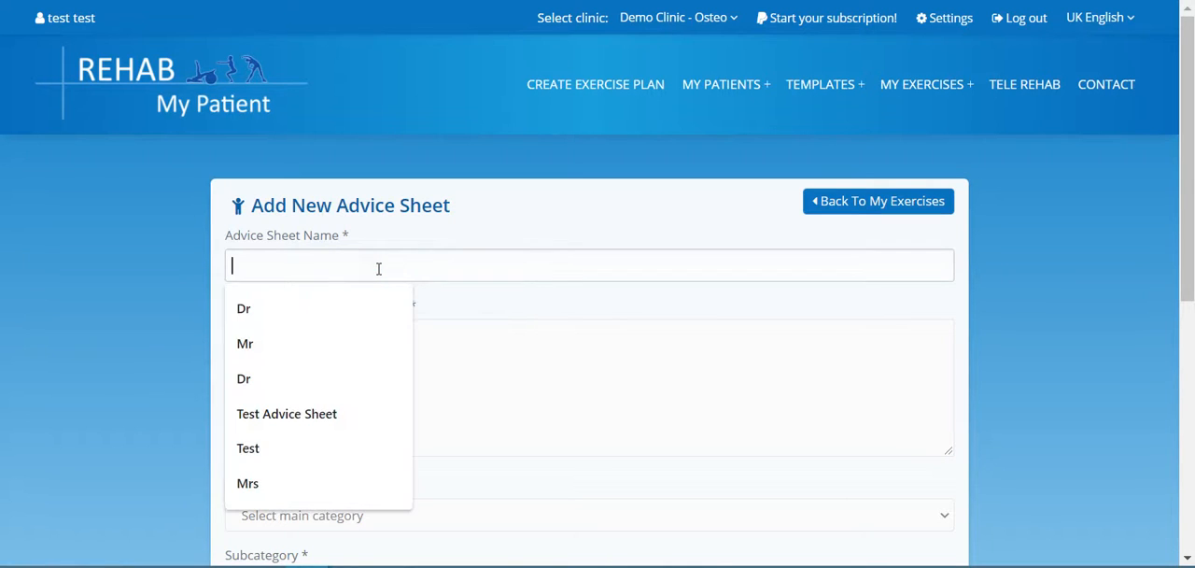
text(T)
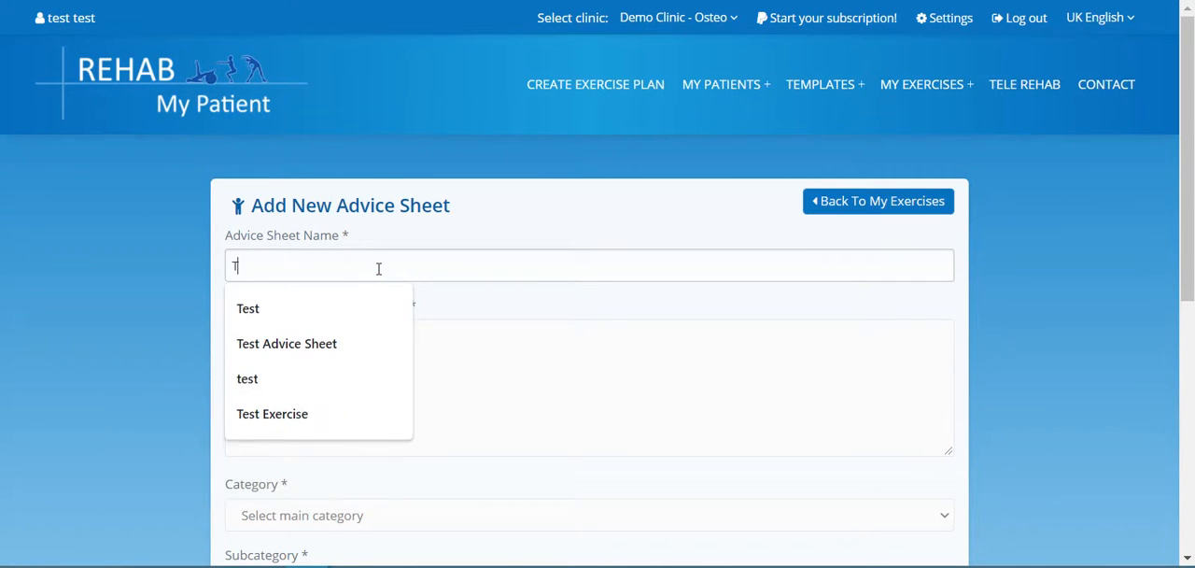
click(288, 342)
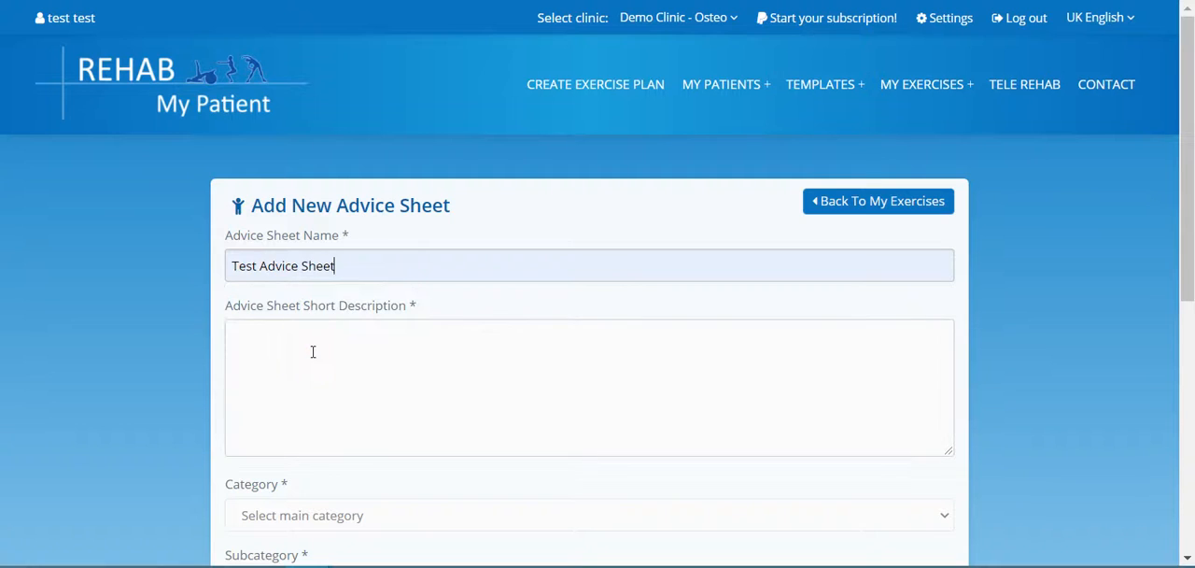
Step: Describe the advice sheet as a patient consent form
text(This a)
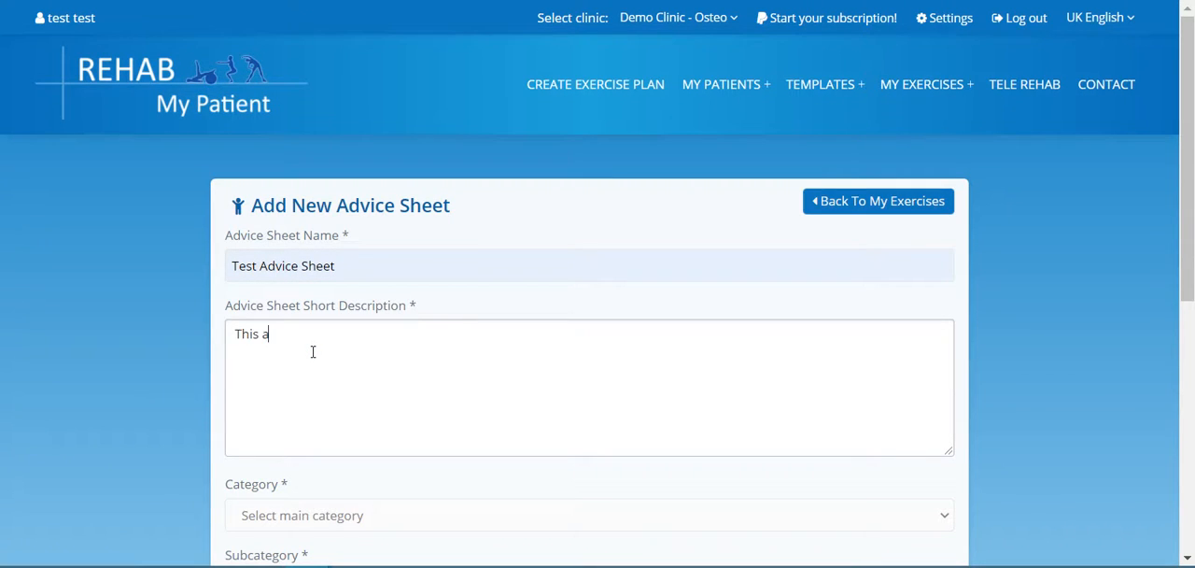
text(dvice is fo)
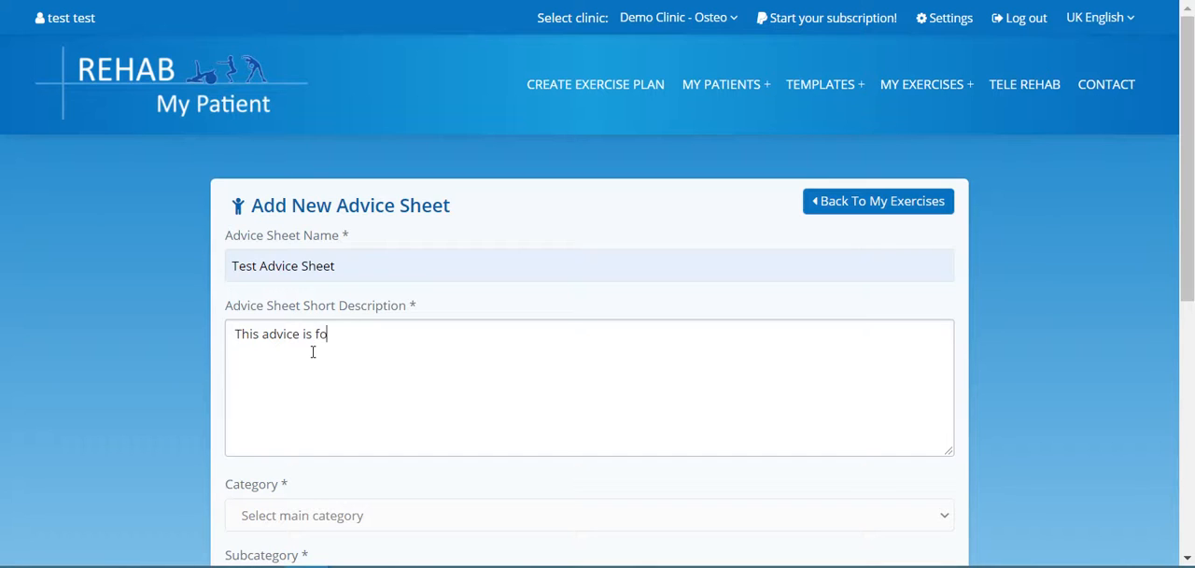
text(r)
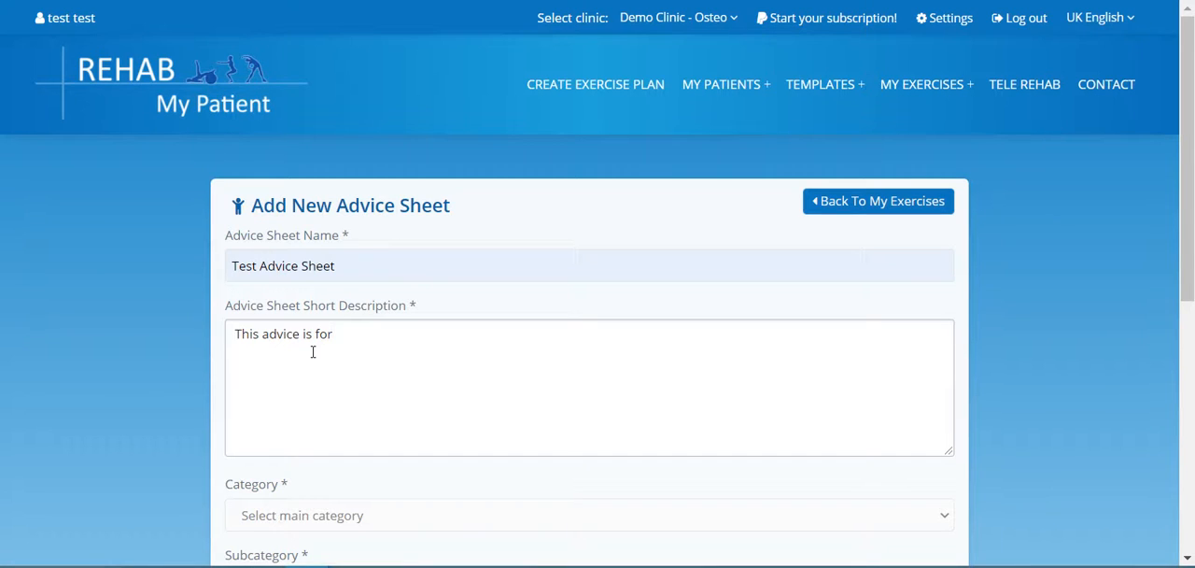
text(a patient consent)
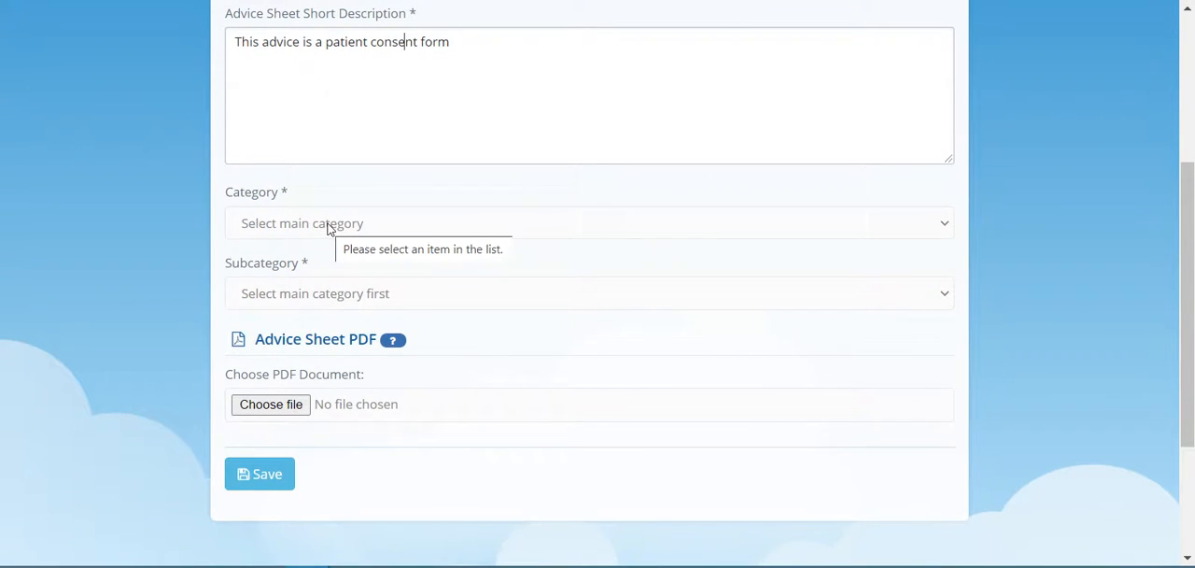
Step: Set the advice sheet category to Advice and start choosing its PDF file
click(590, 222)
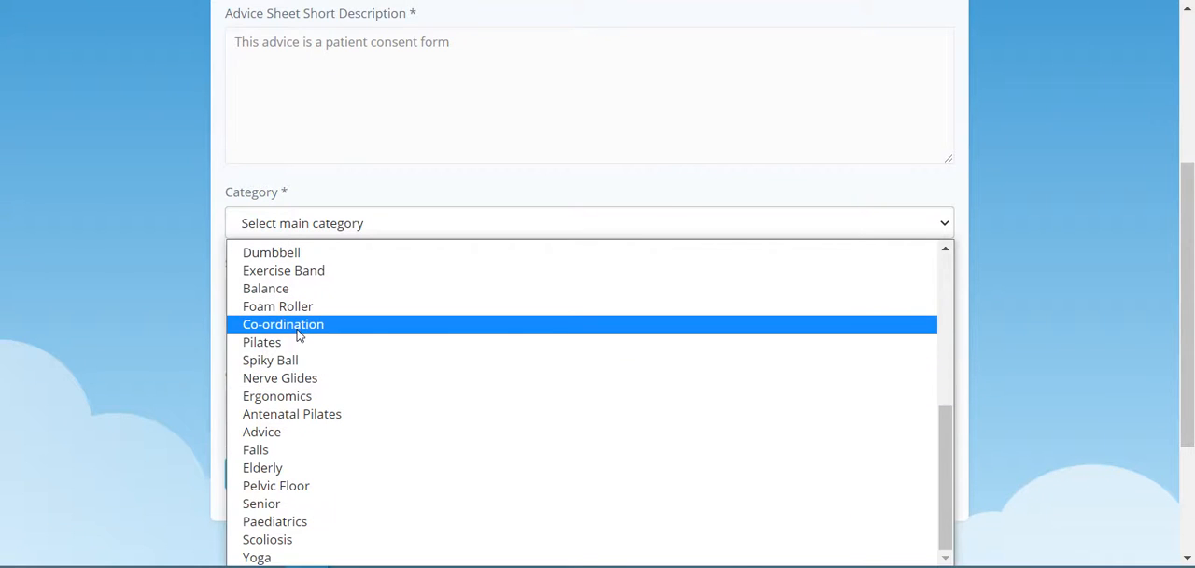
click(261, 431)
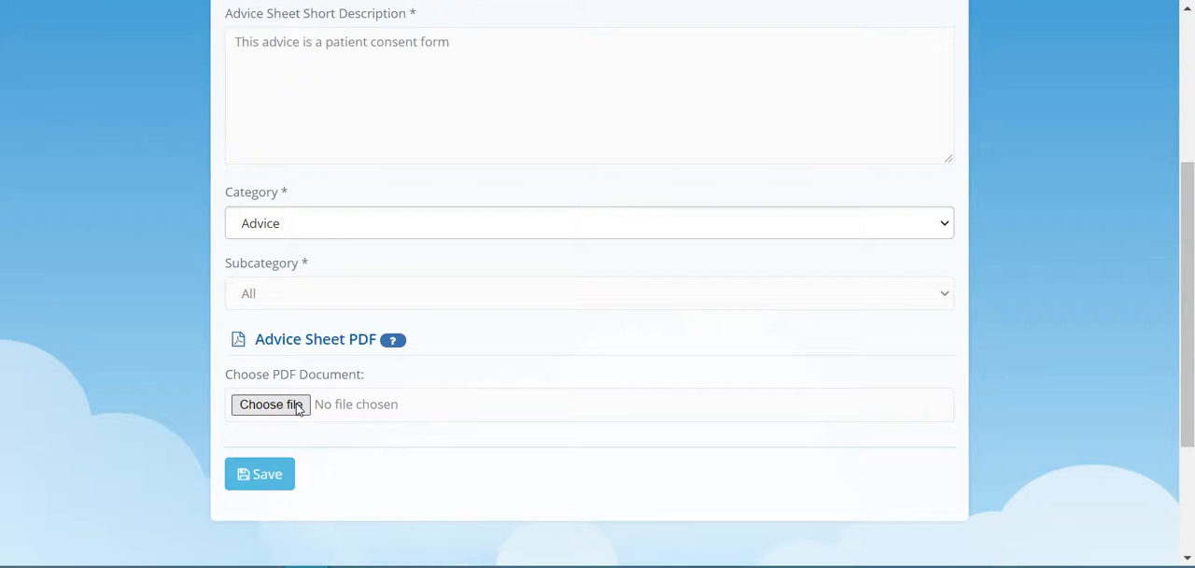
click(271, 404)
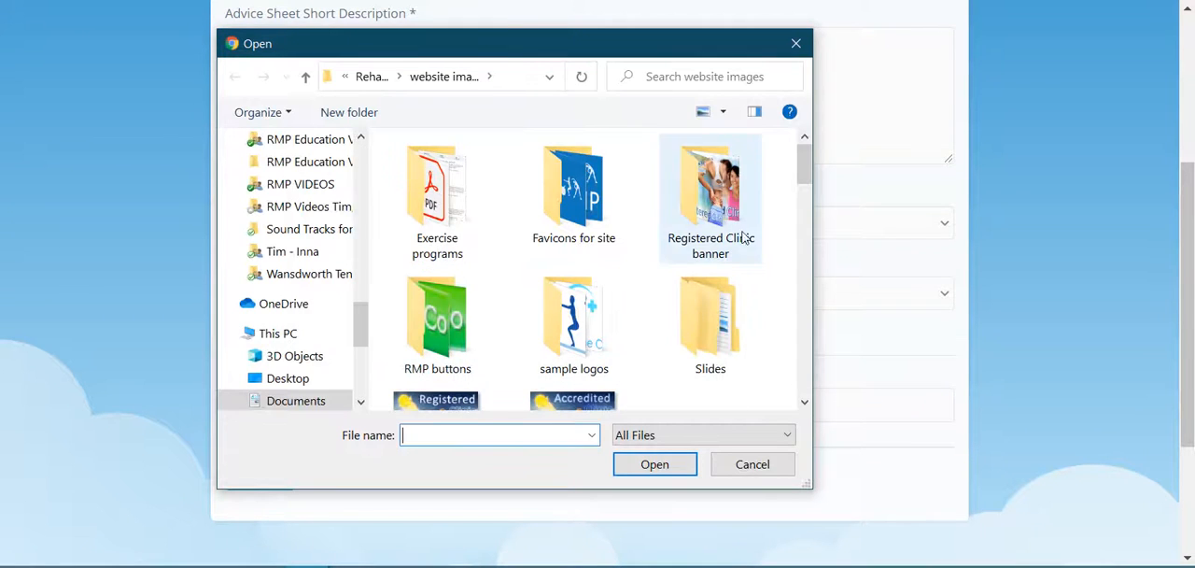